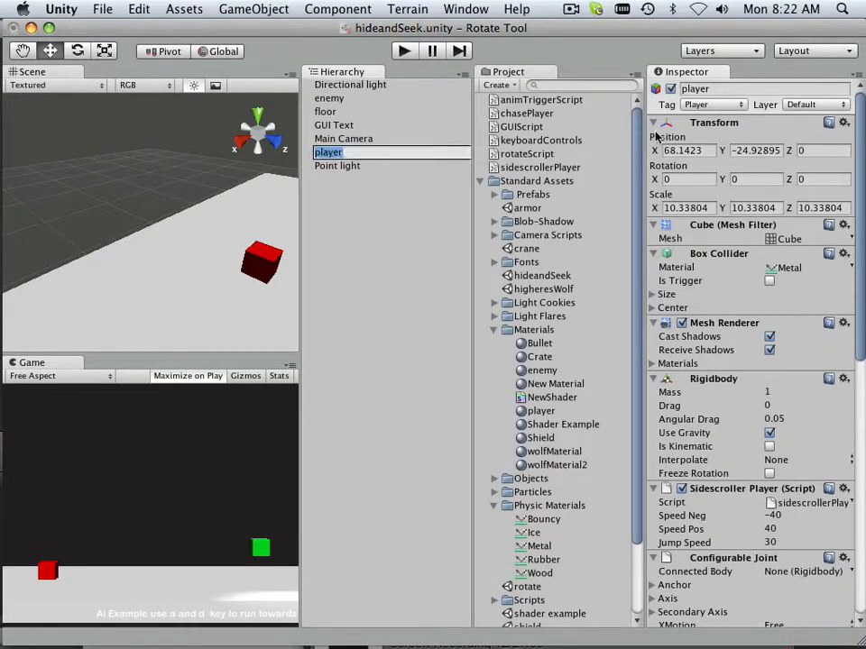
Keep the player tagged Player, then reopen the Tag dropdown
click(730, 105)
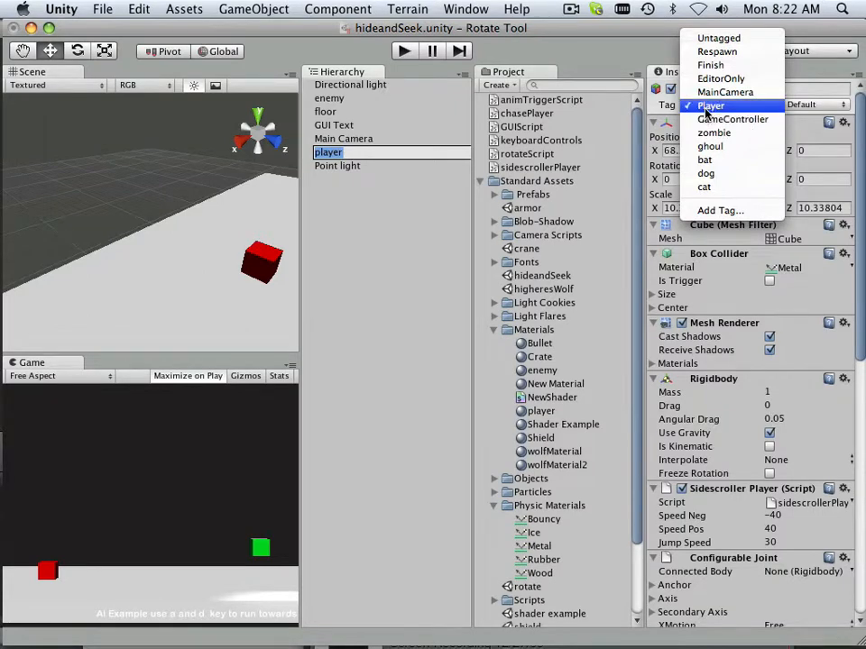
click(709, 106)
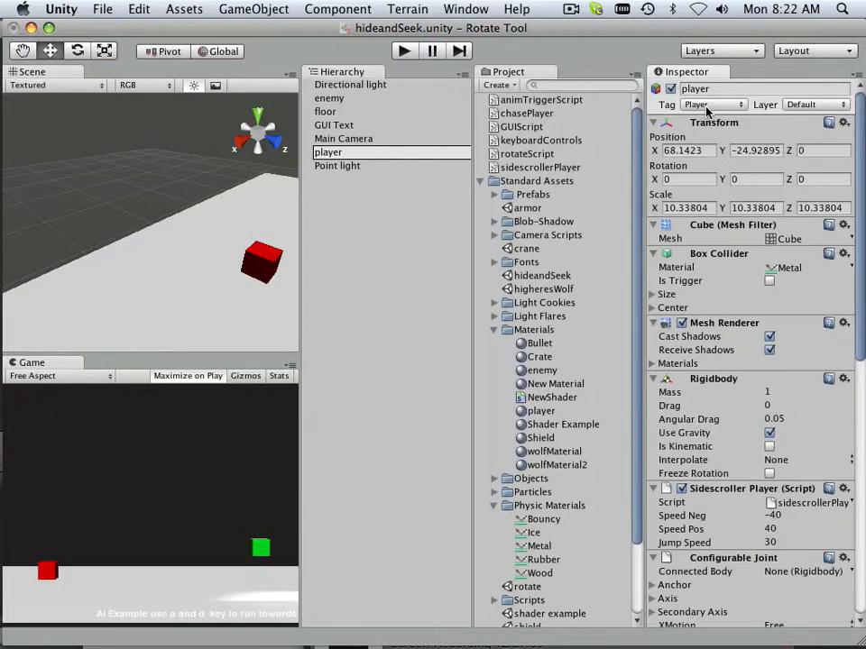
click(719, 104)
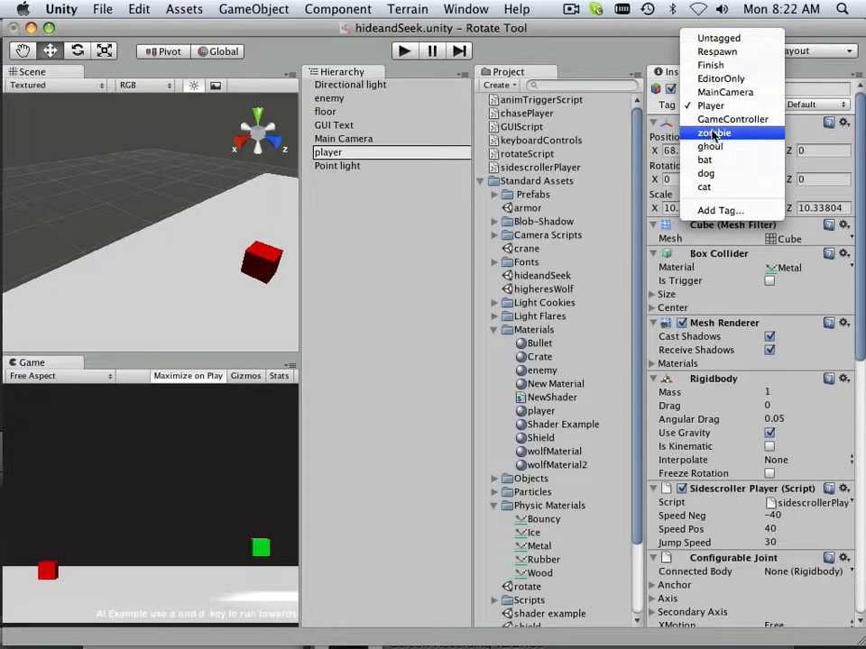
mouse_move(726, 210)
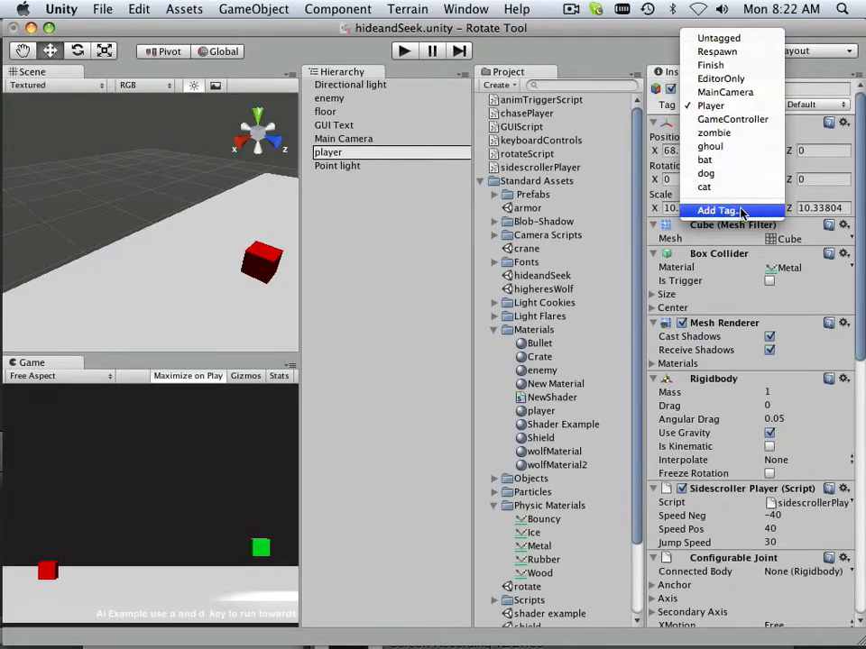
Add a custom tag 'bob' in the Element 5 slot of the Tag Manager
click(723, 210)
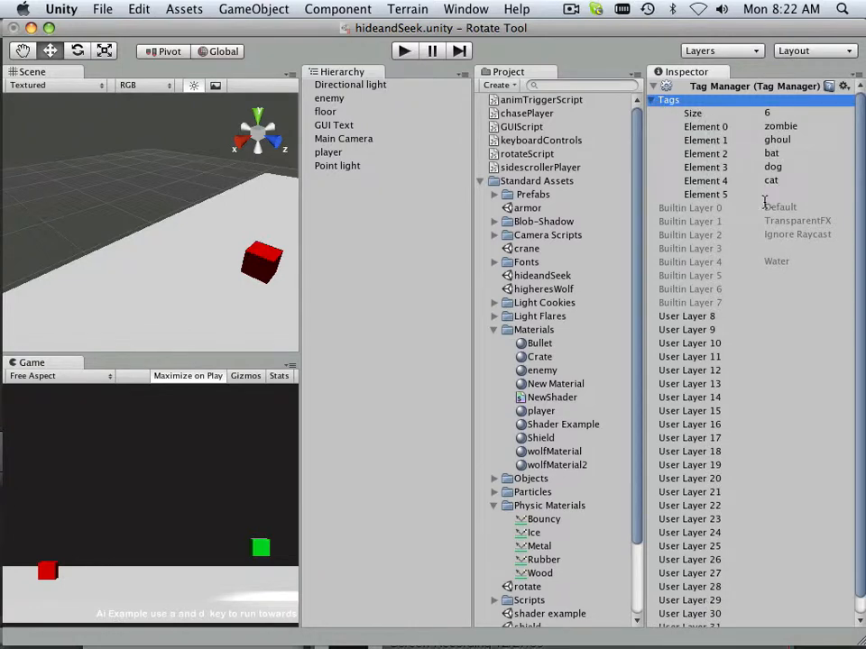
click(789, 194)
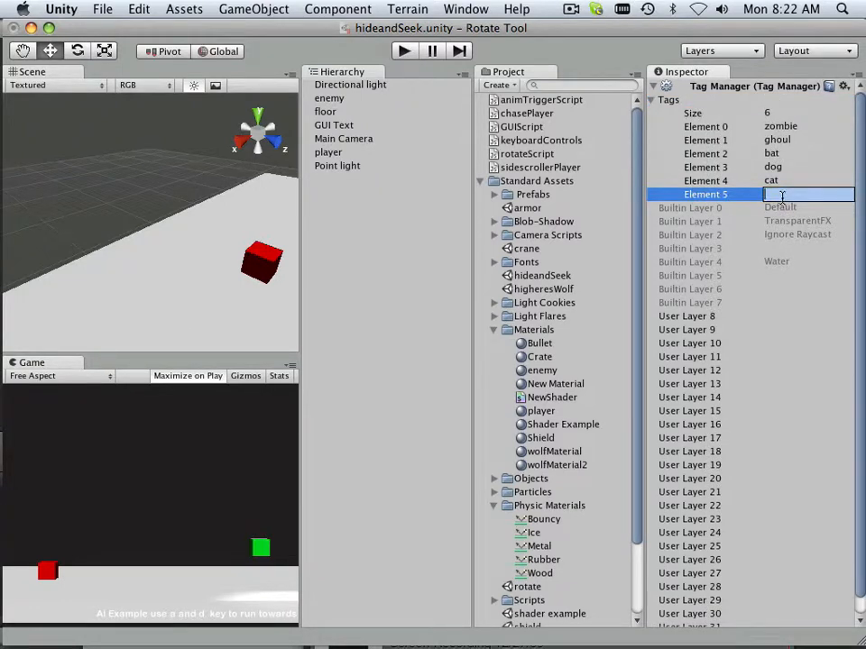
text(bob)
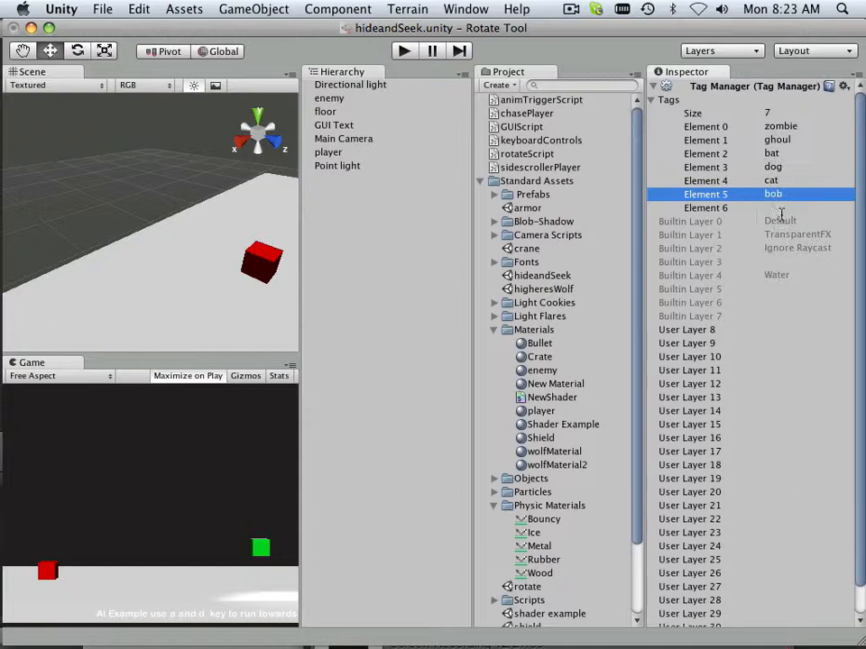
click(785, 207)
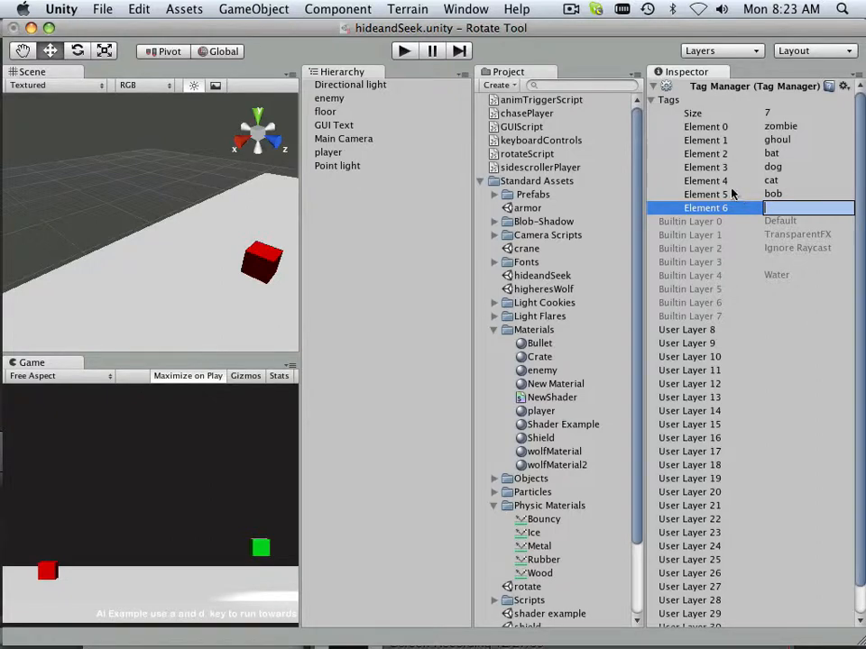
mouse_move(713, 194)
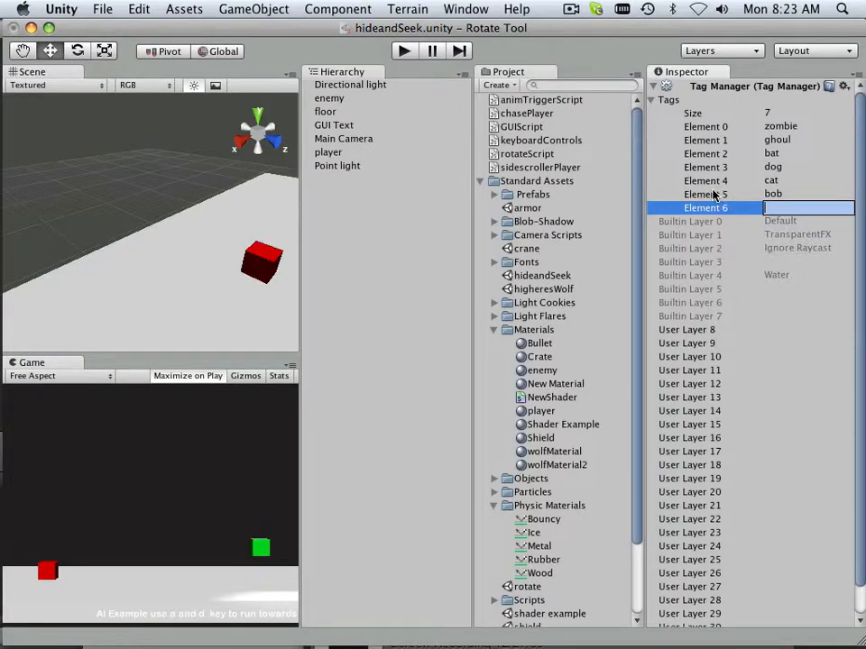
mouse_move(719, 196)
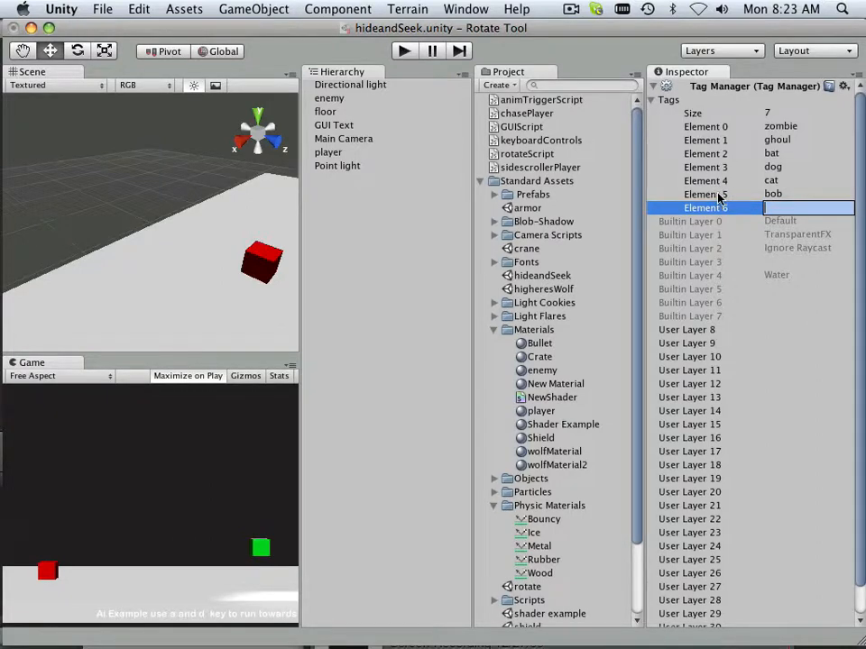
mouse_move(707, 193)
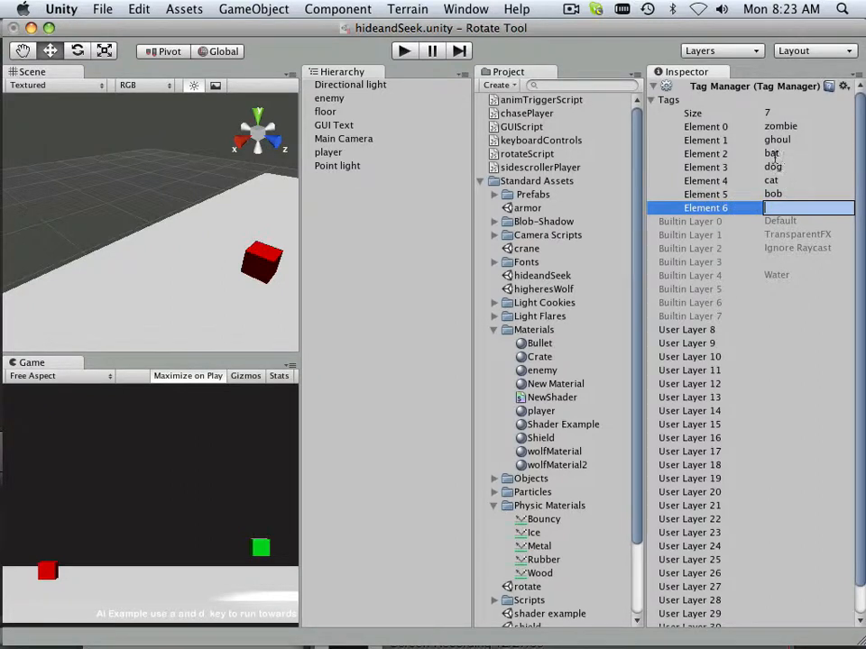
mouse_move(428, 123)
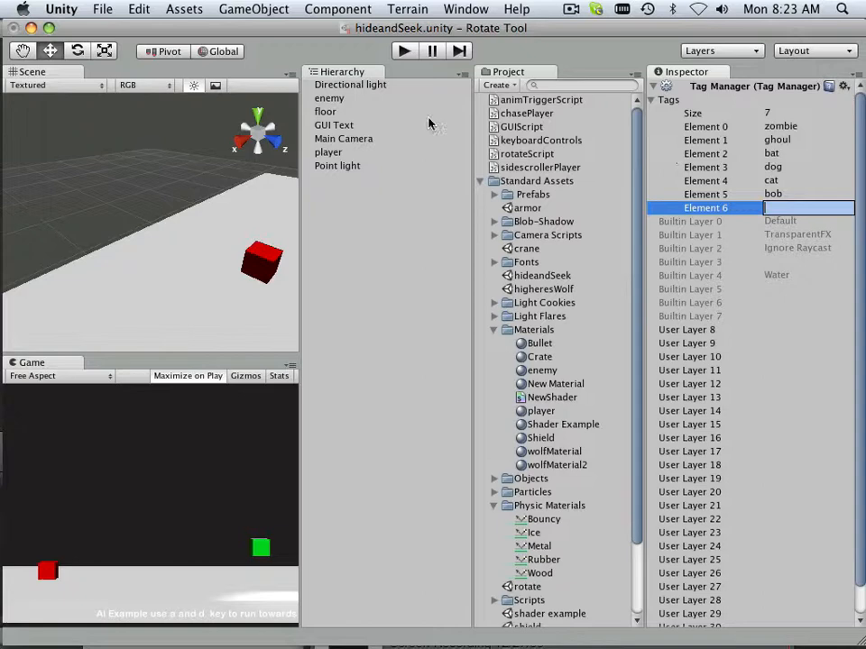
Select the enemy cube and set its tag to zombie
click(328, 97)
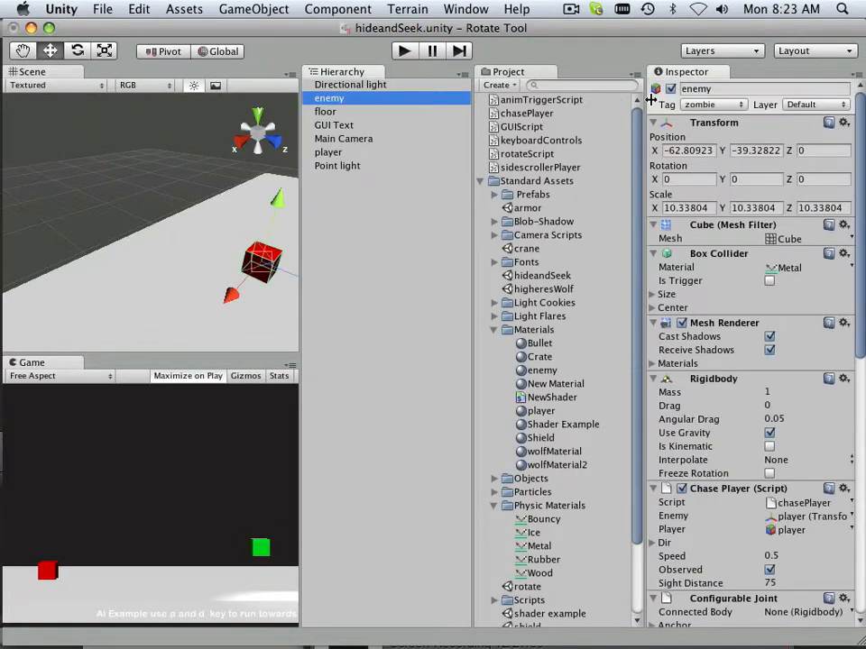
click(712, 104)
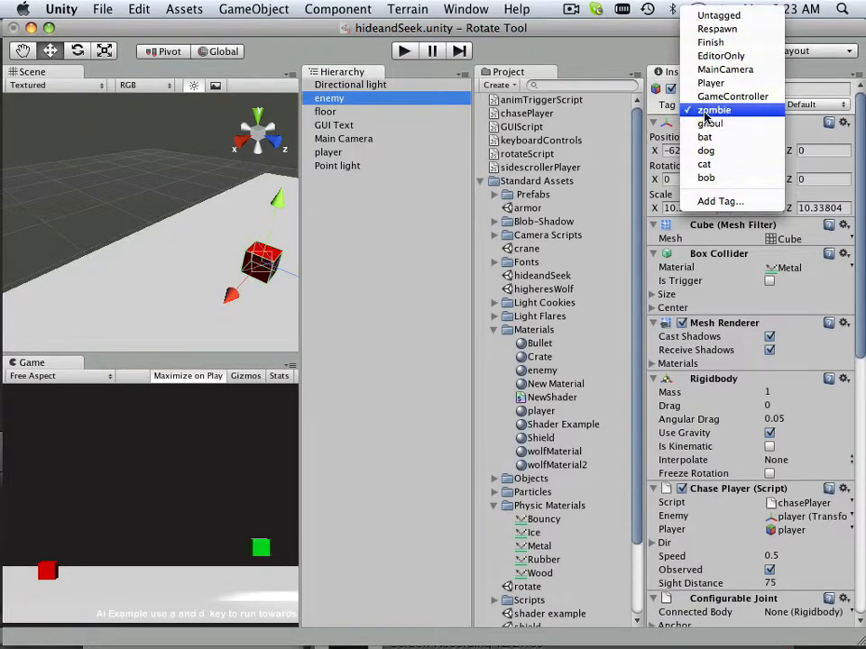
click(717, 110)
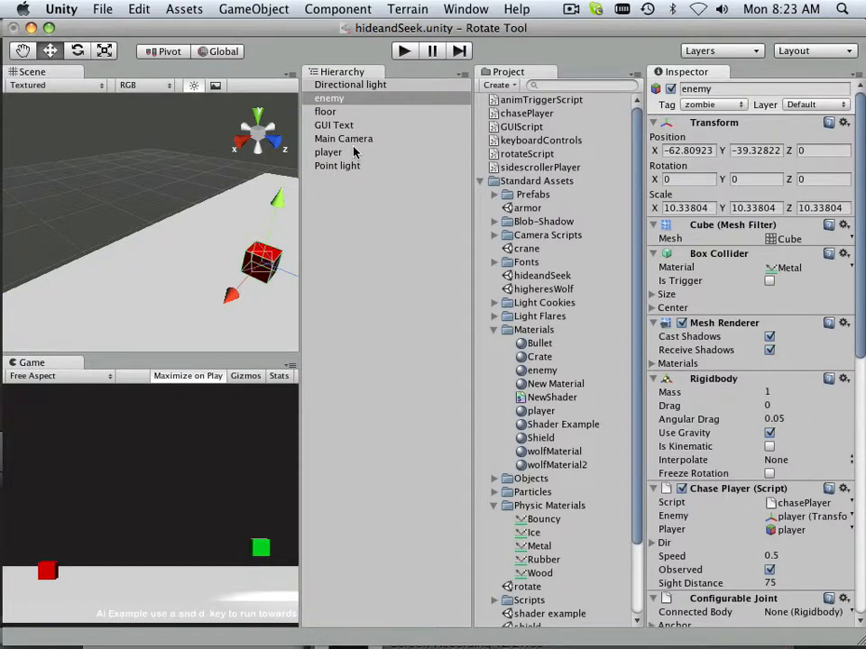
Toggle between enemy and player, confirming tags zombie and Player in the Inspector
click(329, 97)
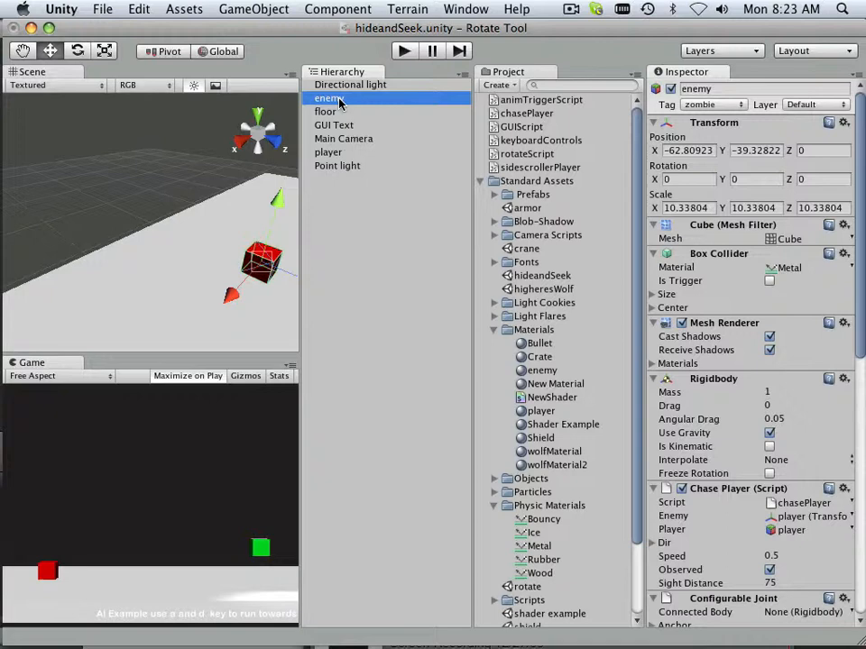
mouse_move(350, 102)
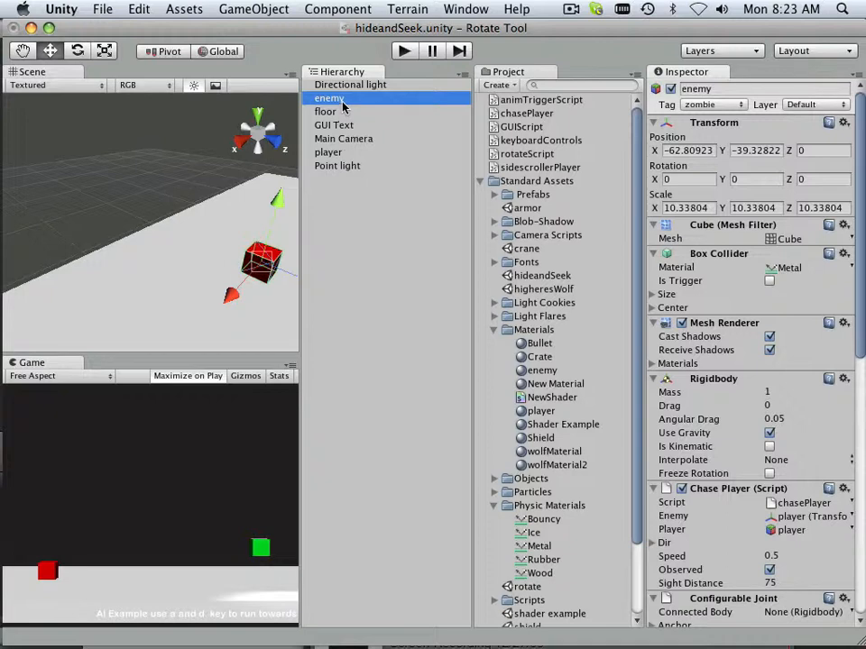
mouse_move(353, 120)
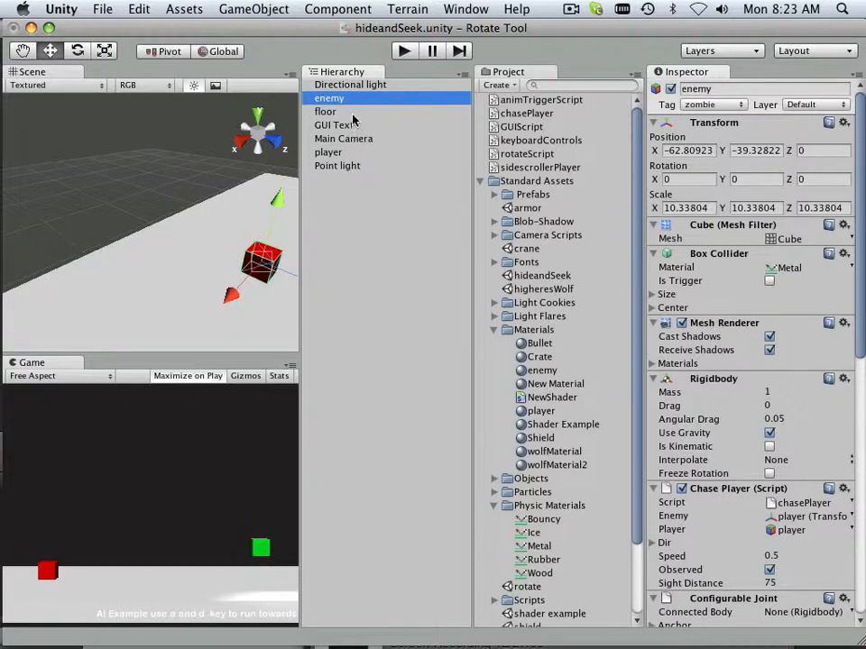
click(328, 151)
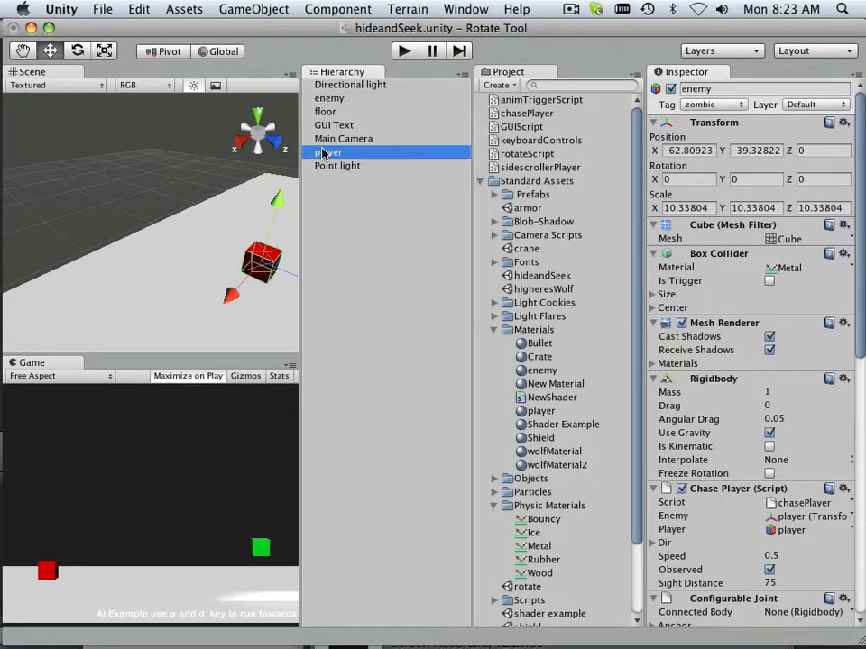
click(327, 152)
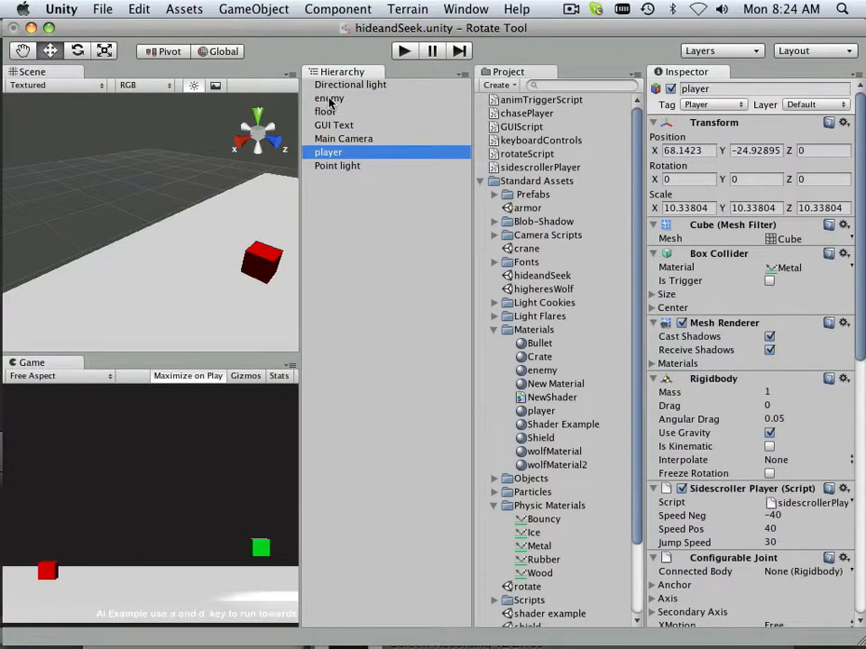
click(329, 97)
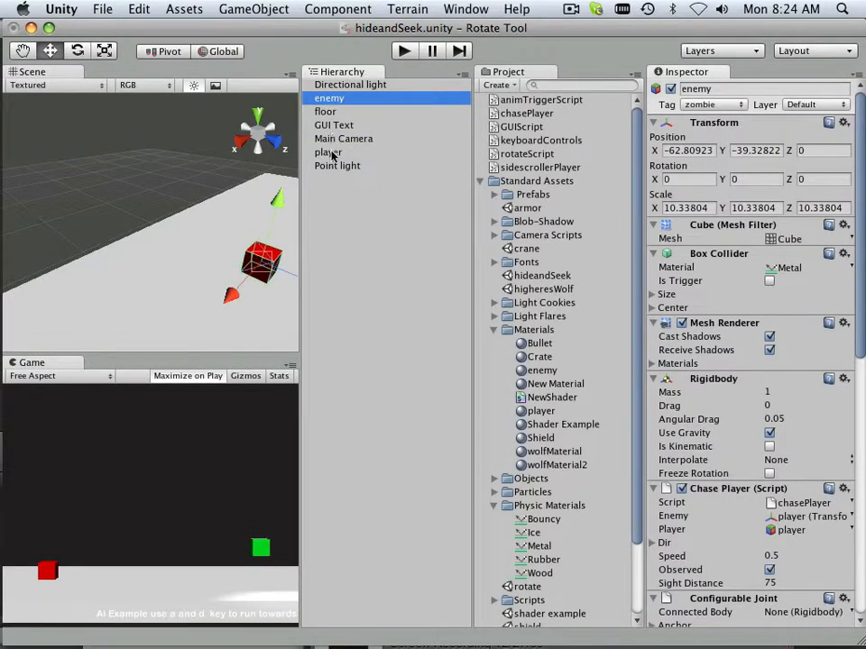
click(328, 151)
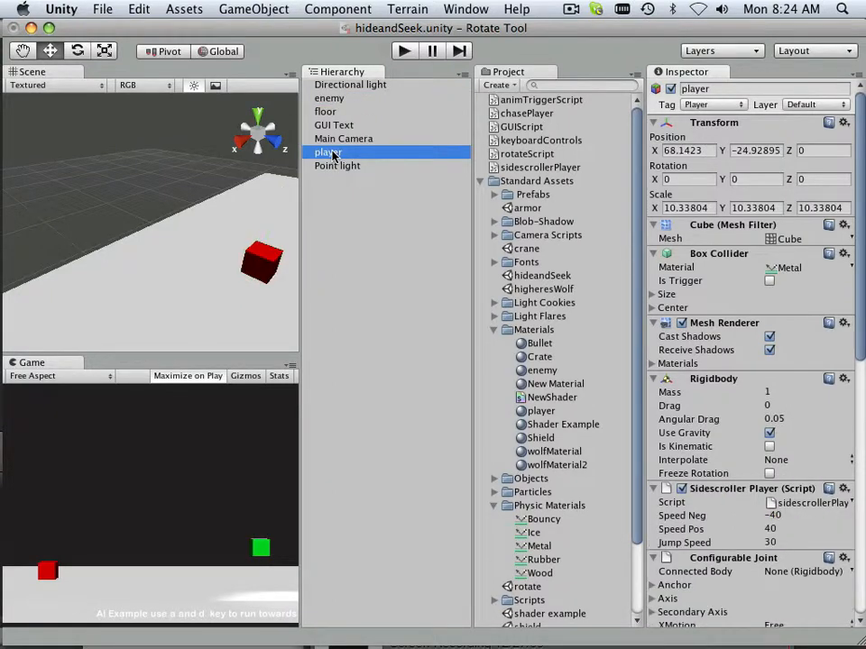
click(328, 97)
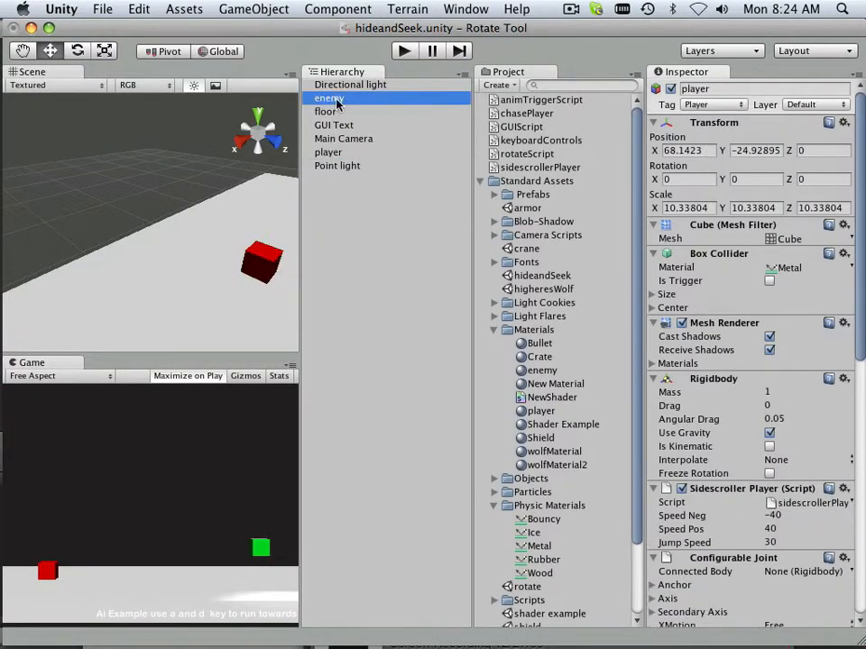
click(327, 151)
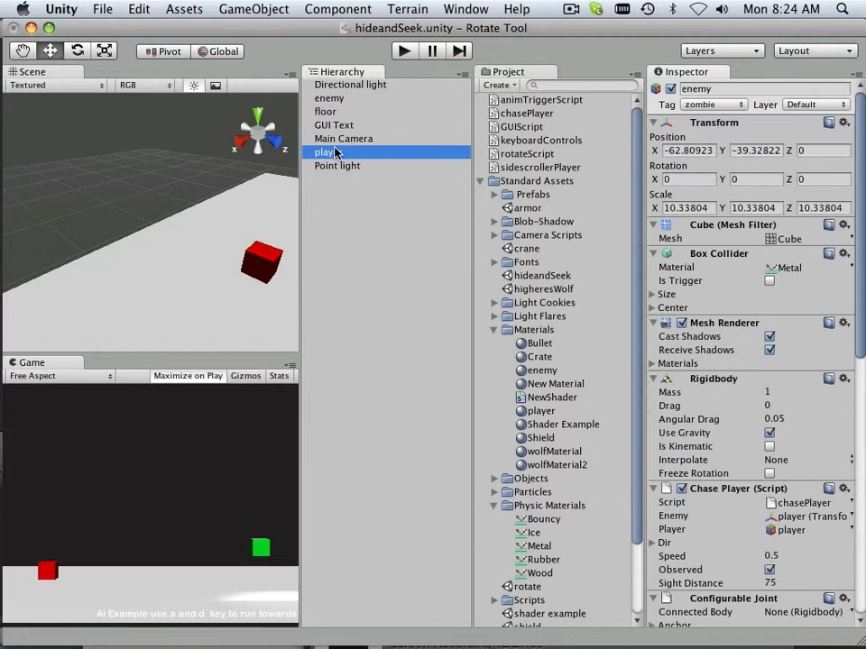
click(330, 98)
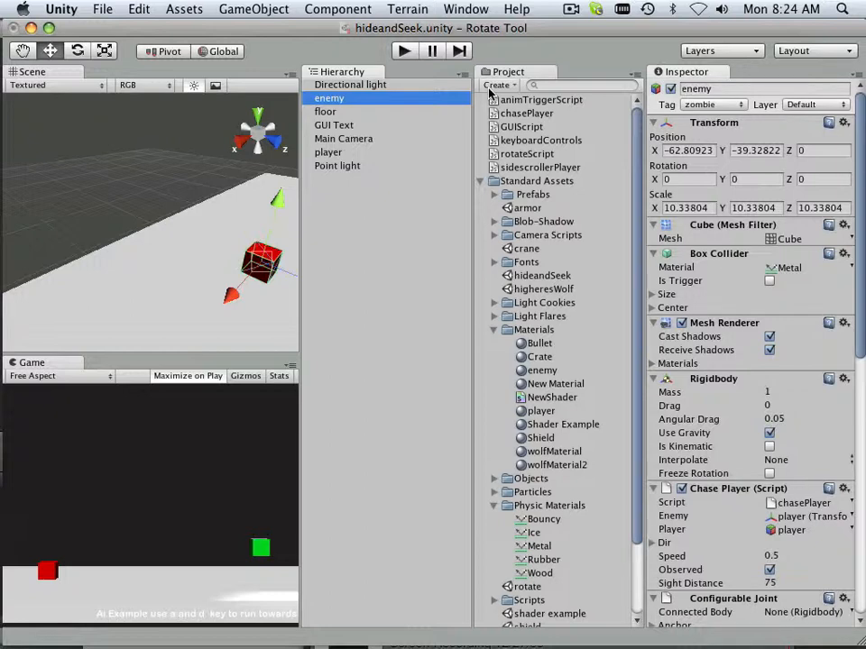
Preview the chasePlayer script, then open it in Unitron
click(526, 112)
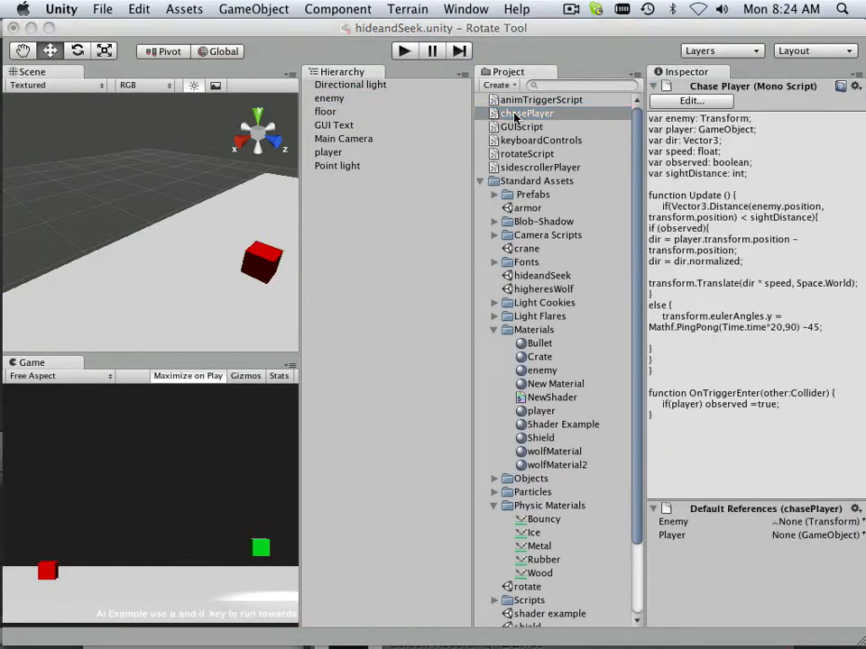
double_click(527, 113)
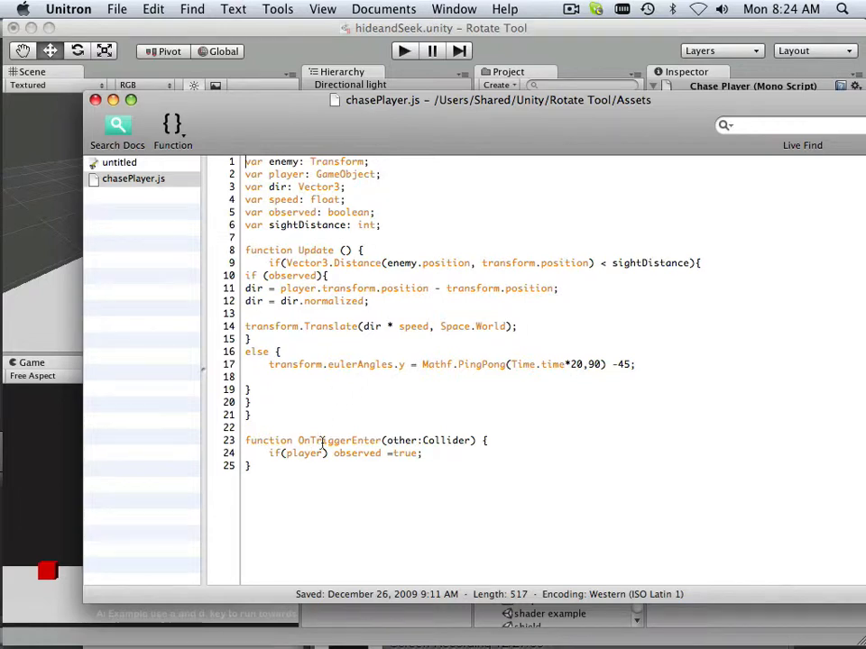
Highlight the Collider type in the chasePlayer OnTriggerEnter function
double_click(445, 440)
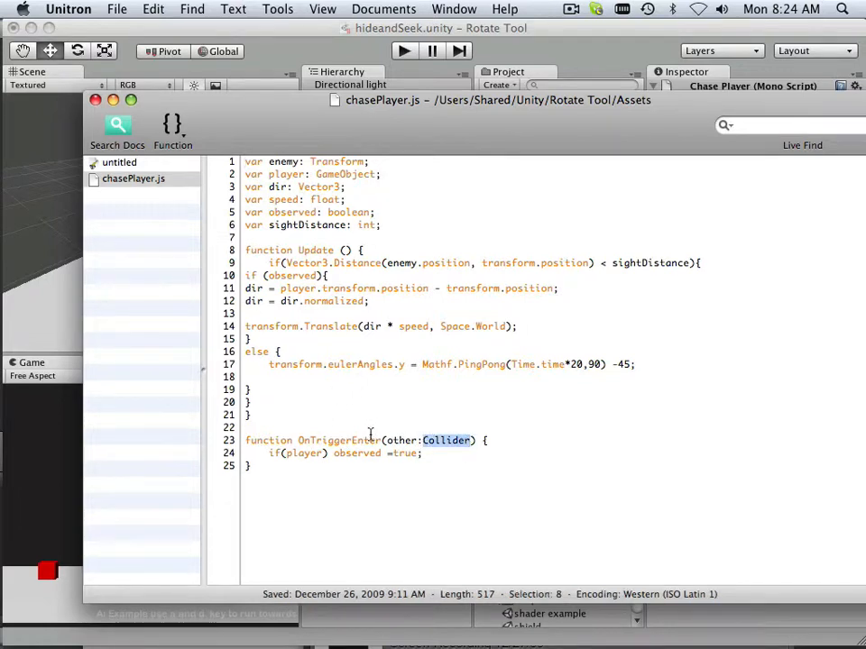
mouse_move(367, 429)
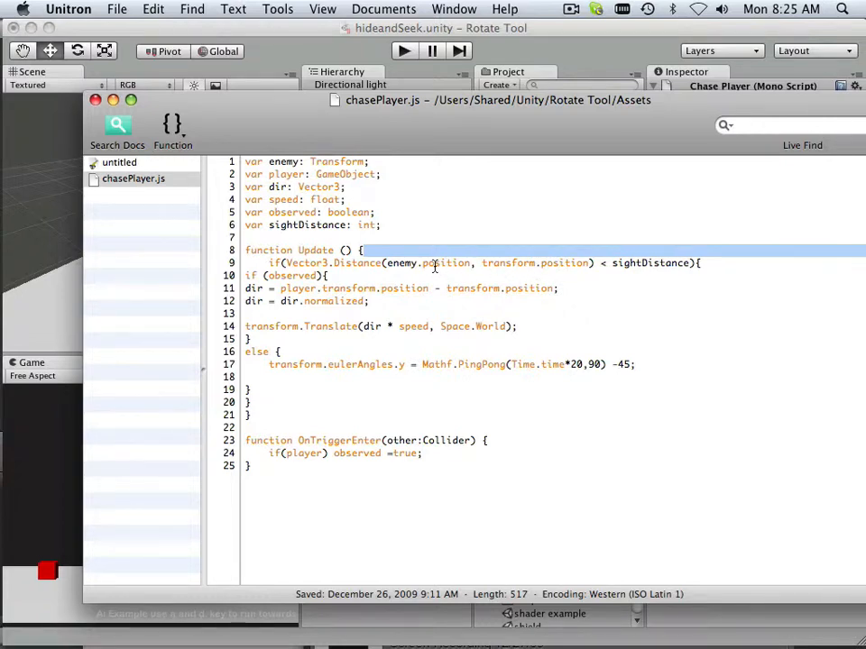
mouse_move(93, 99)
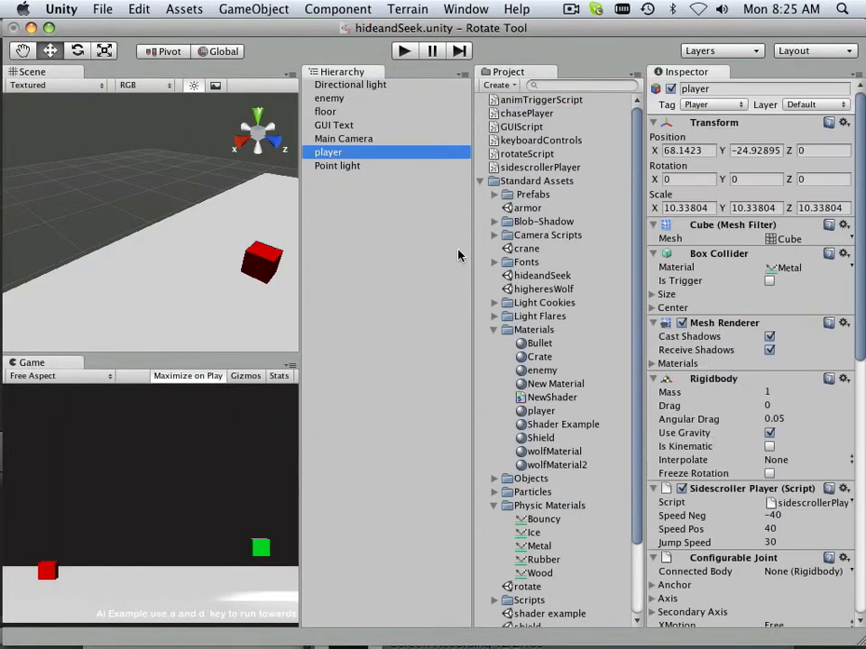
Scroll the player's components, then view the enemy's Chase Player settings
scroll(down, 3)
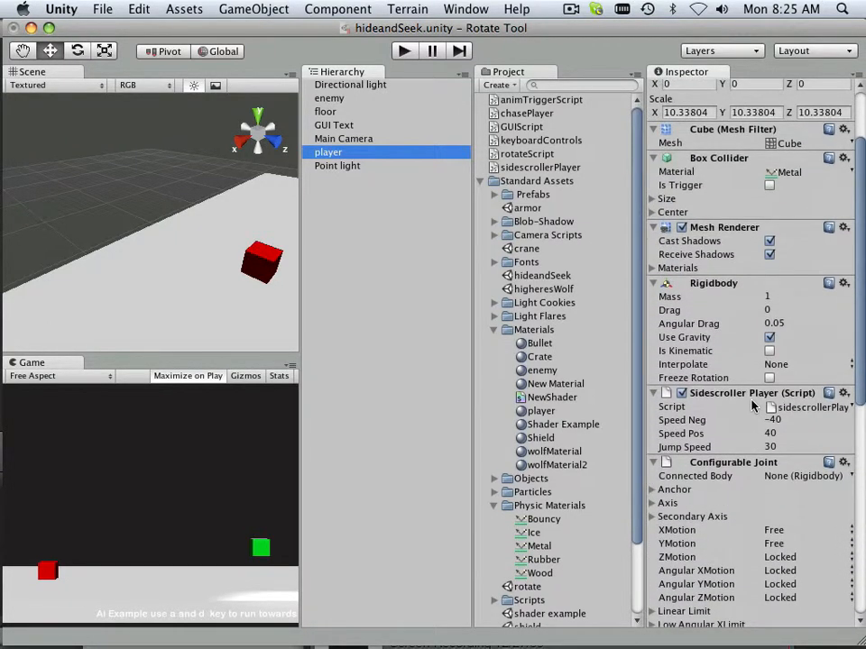
scroll(down, 3)
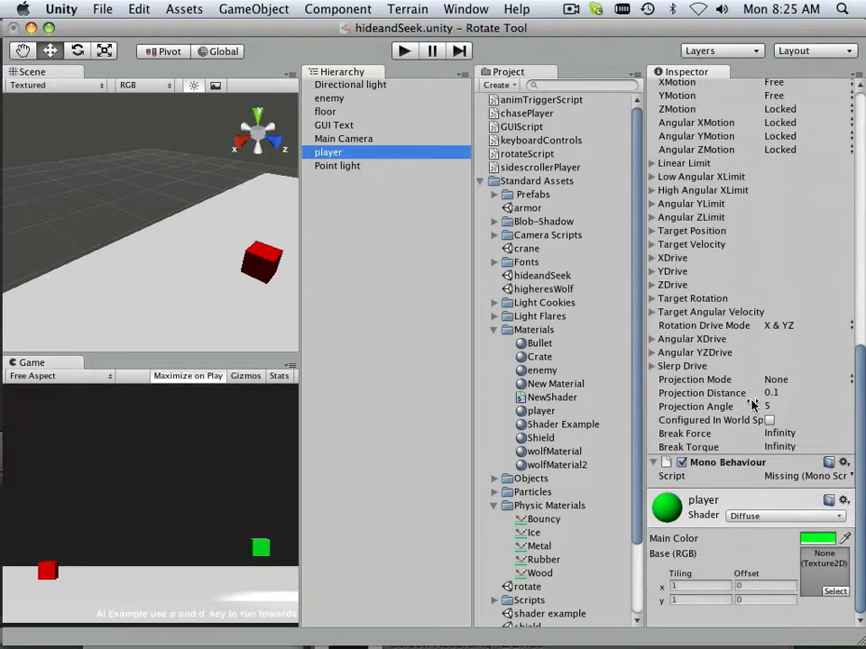
click(329, 97)
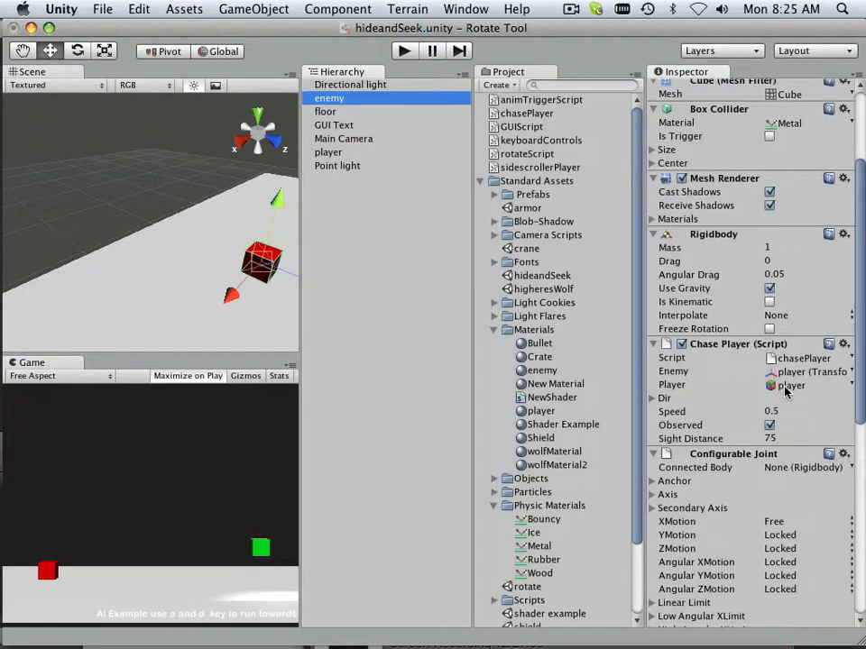
mouse_move(785, 393)
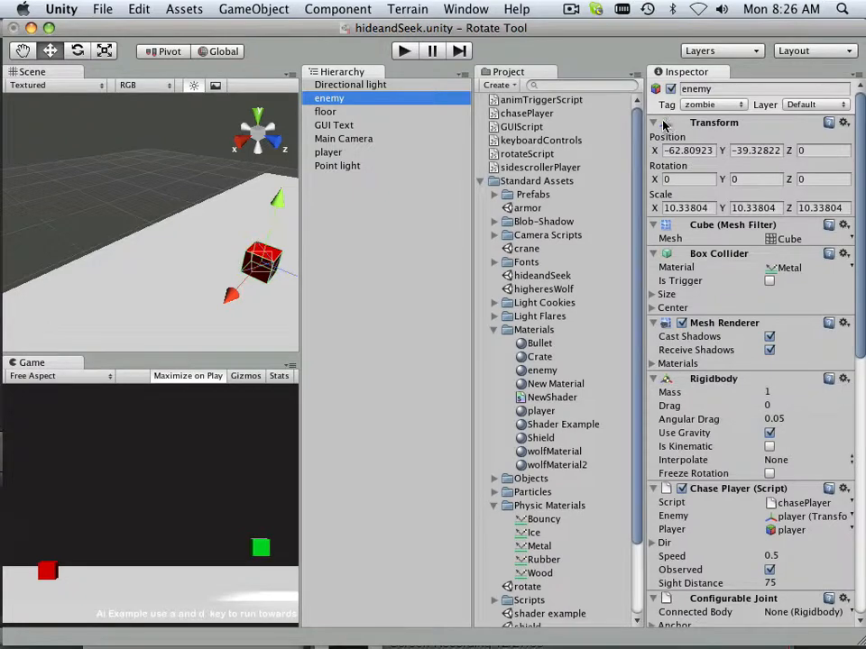
scroll(down, 3)
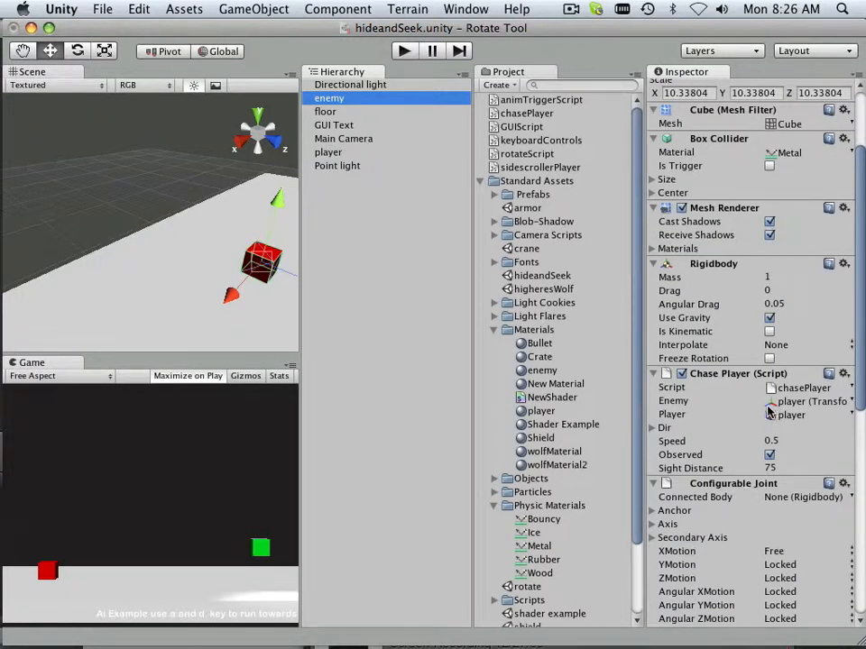
mouse_move(678, 406)
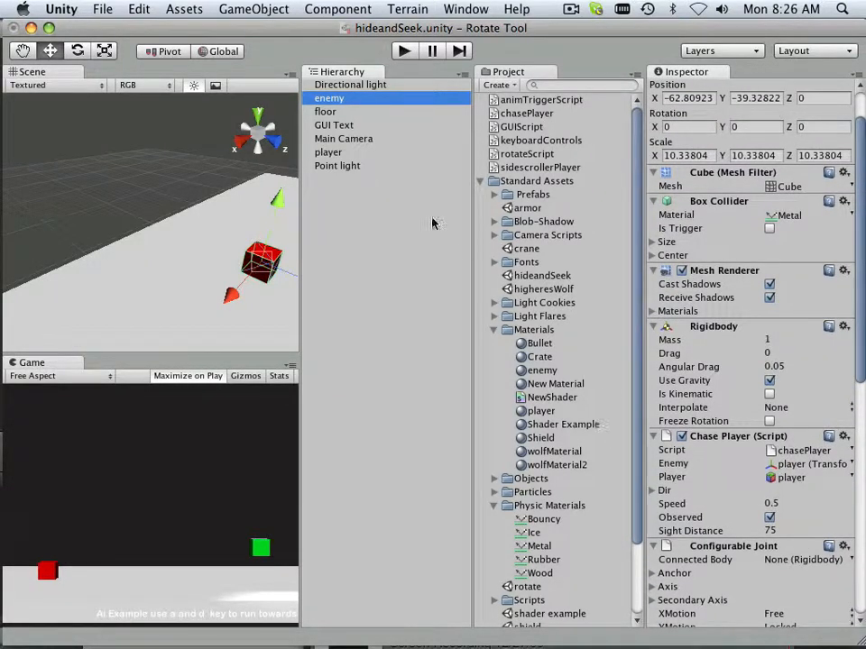
click(328, 152)
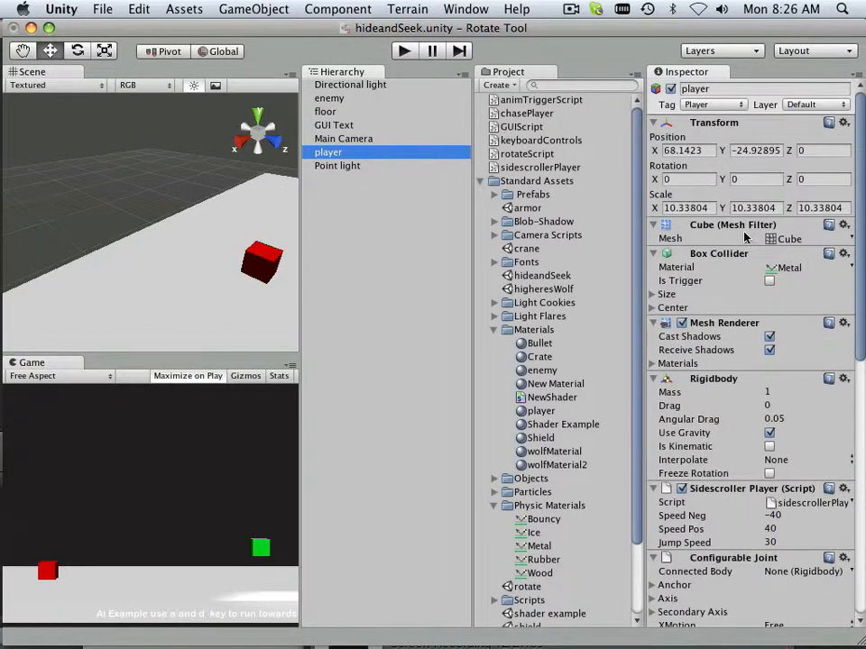
click(328, 98)
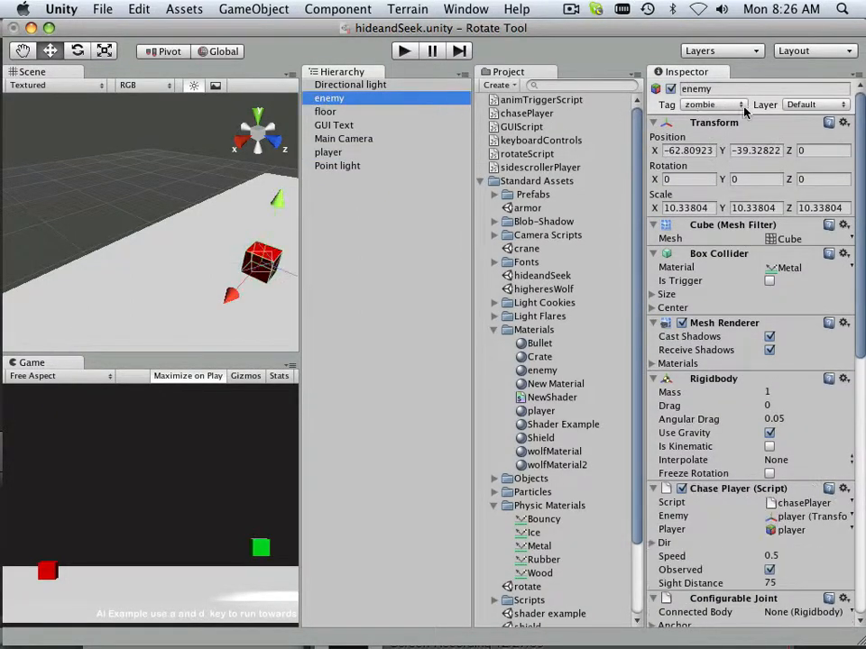